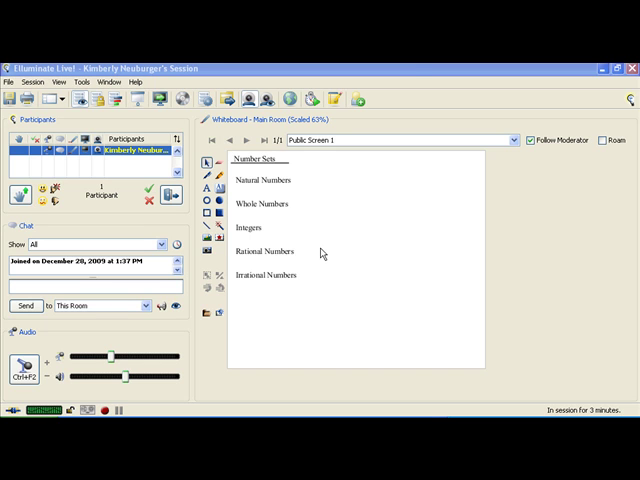
# Pick the Pen tool so freehand writing with the colour and width palette is ready
pyautogui.click(206, 176)
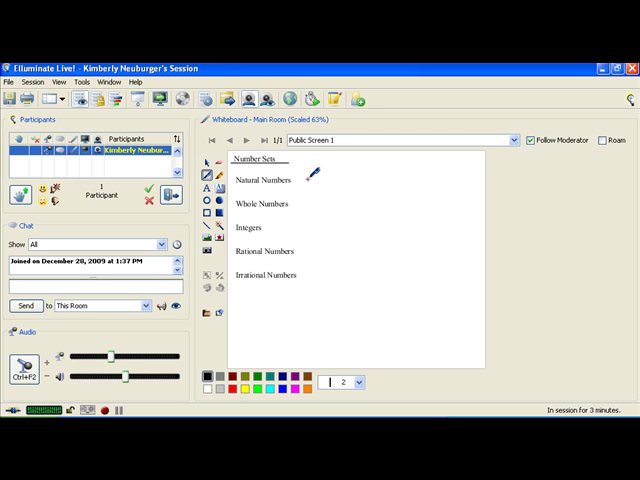
pyautogui.moveTo(316, 178)
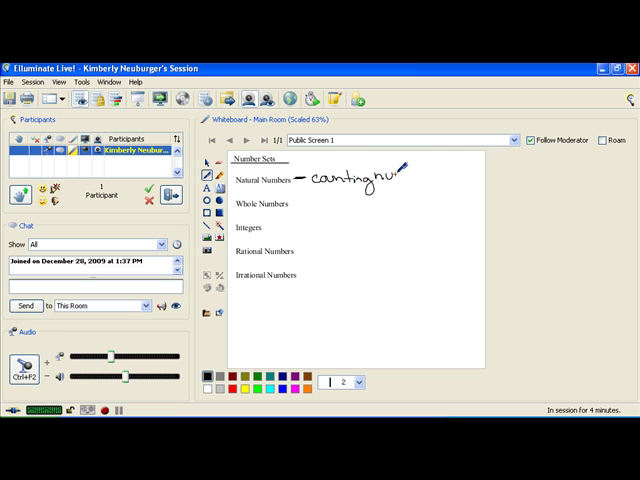
# Handwrite '= counting number' and the examples '1, 2, 3,' beside Natural Numbers
pyautogui.moveTo(398, 180); pyautogui.dragTo(436, 178)
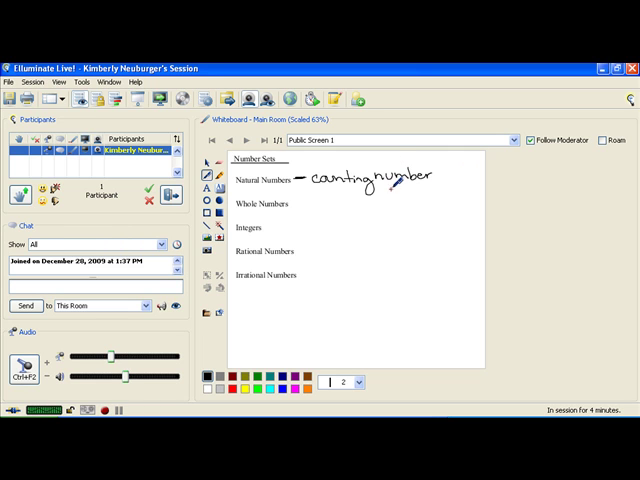
pyautogui.moveTo(384, 190); pyautogui.dragTo(396, 192)
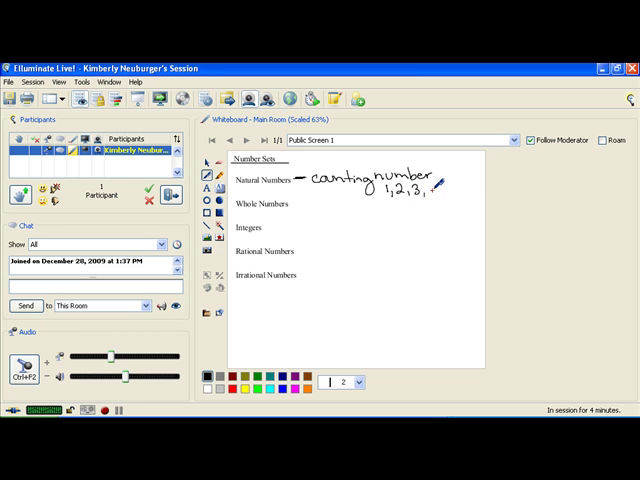
pyautogui.moveTo(424, 188); pyautogui.dragTo(480, 184)
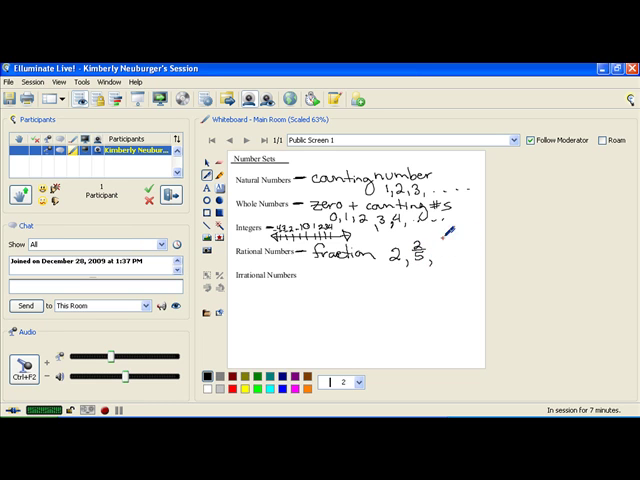
# Handwrite a fraction, .25 and the repeating decimal .3333 as examples beside Rational Numbers
pyautogui.moveTo(424, 250); pyautogui.dragTo(444, 264)
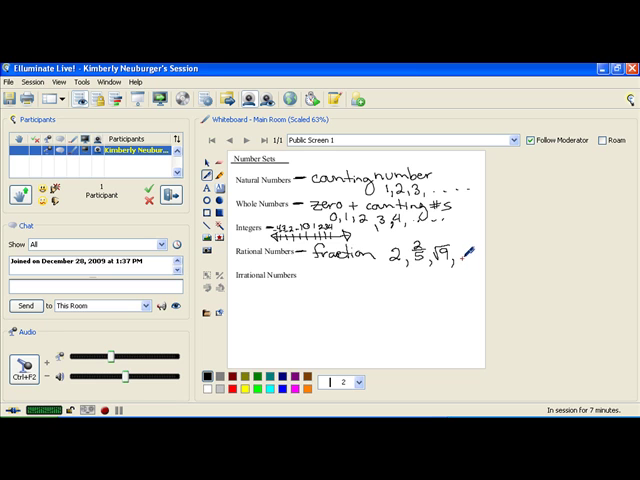
pyautogui.moveTo(456, 256); pyautogui.dragTo(476, 248)
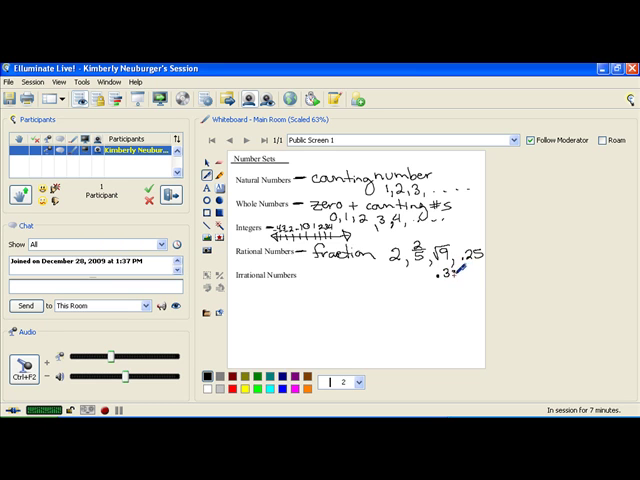
pyautogui.moveTo(430, 280); pyautogui.dragTo(490, 282)
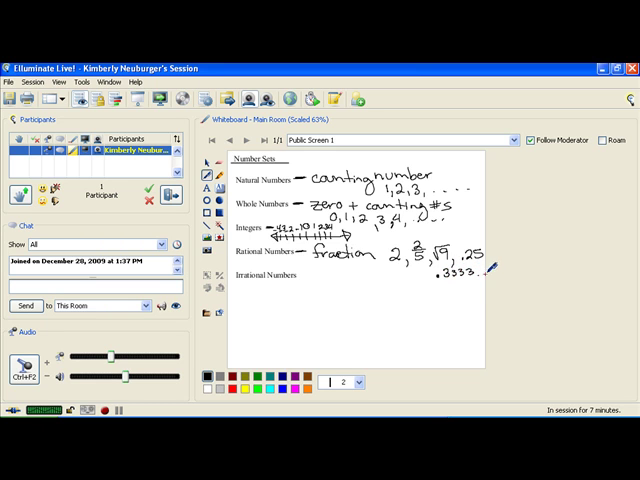
pyautogui.moveTo(496, 272)
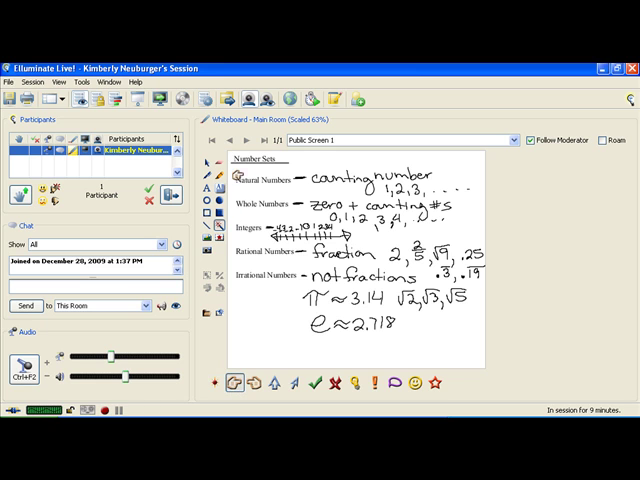
pyautogui.moveTo(236, 272)
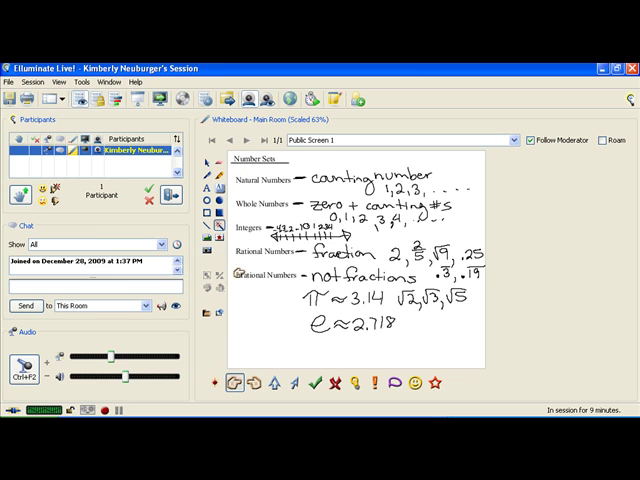